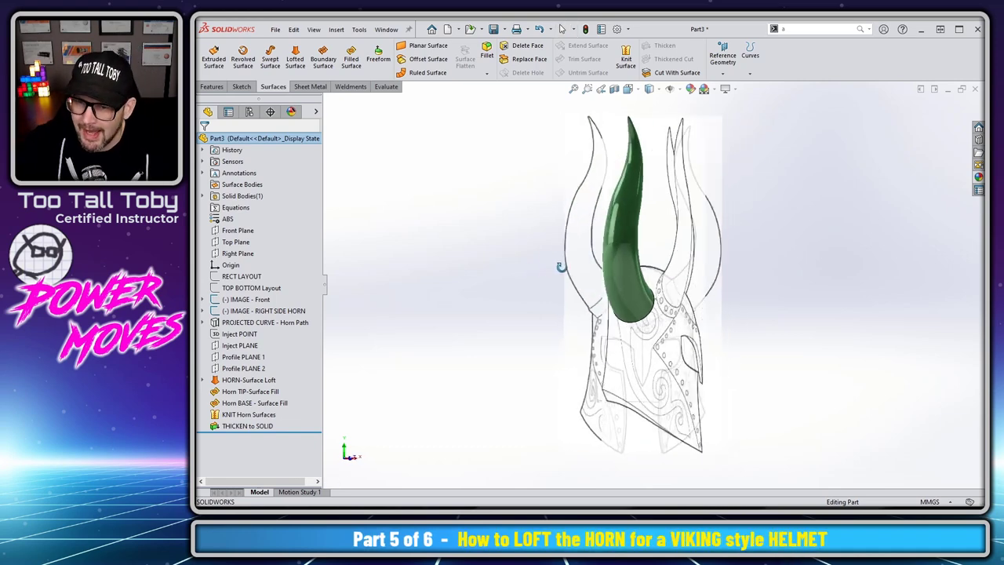
Switch to the Part6 helmet window and select the horn's Surface-Loft1 feature.
click(248, 425)
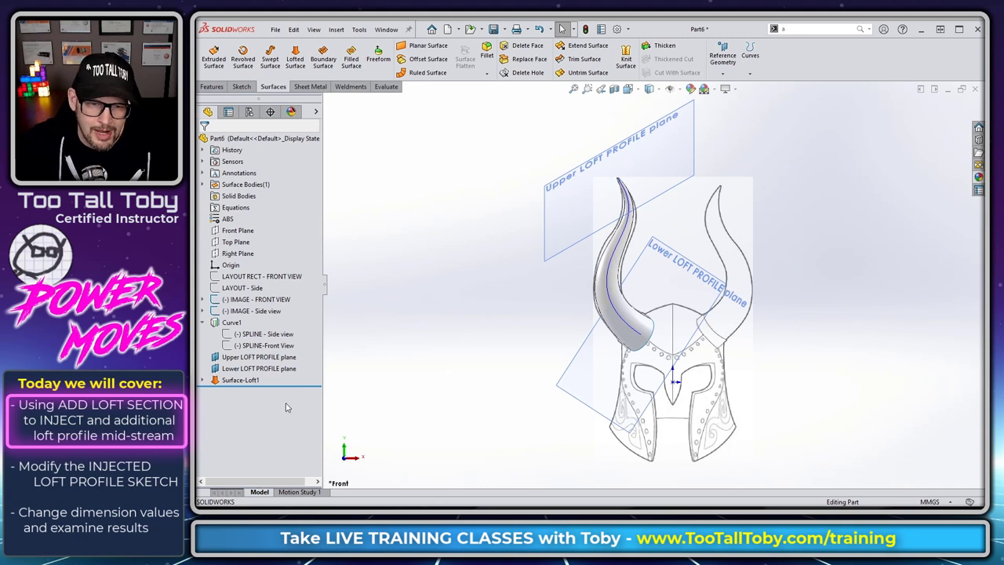
click(240, 380)
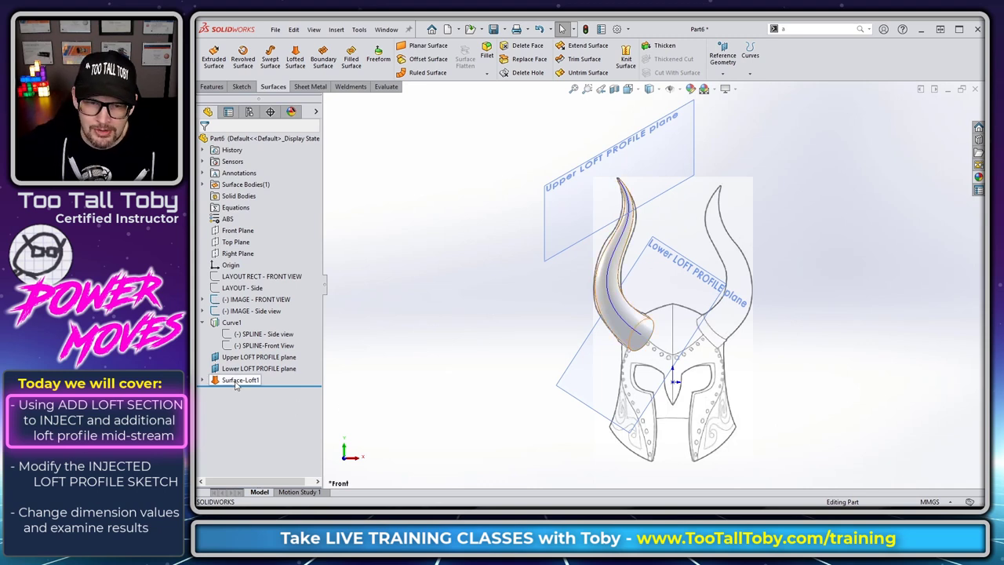
Start Add Loft Section on Surface-Loft1, listing its lower and upper profiles.
right_click(241, 380)
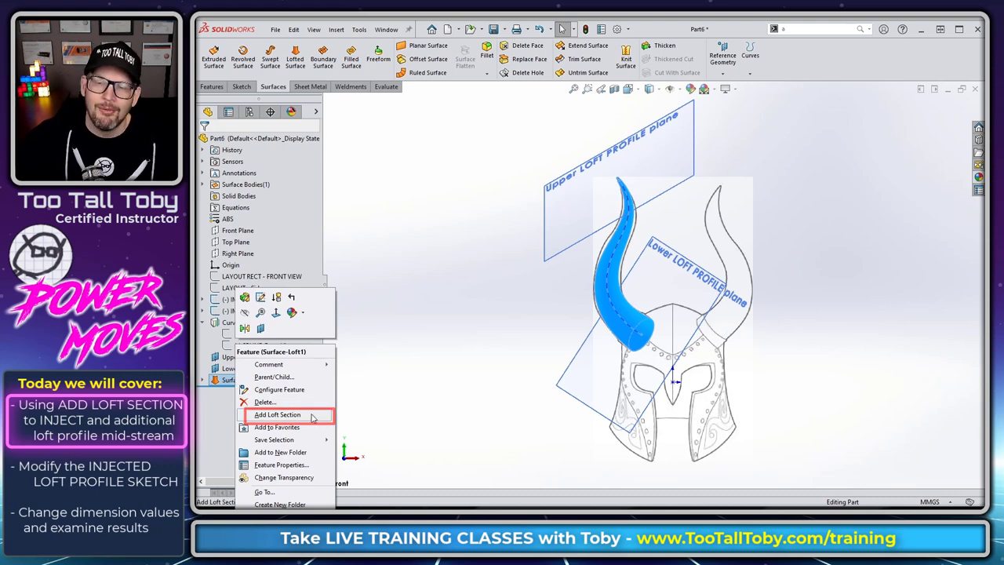
click(277, 414)
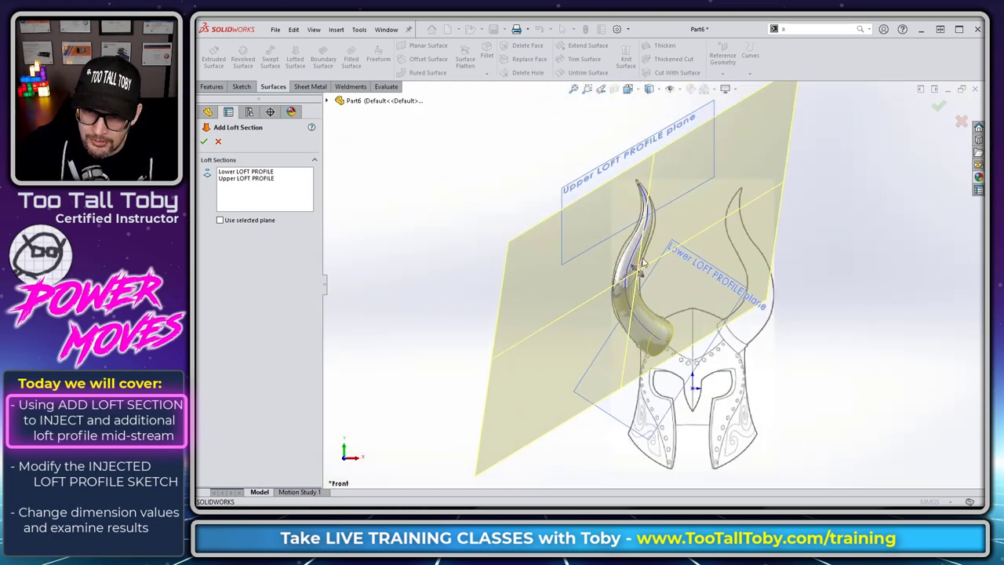
mouse_move(546, 228)
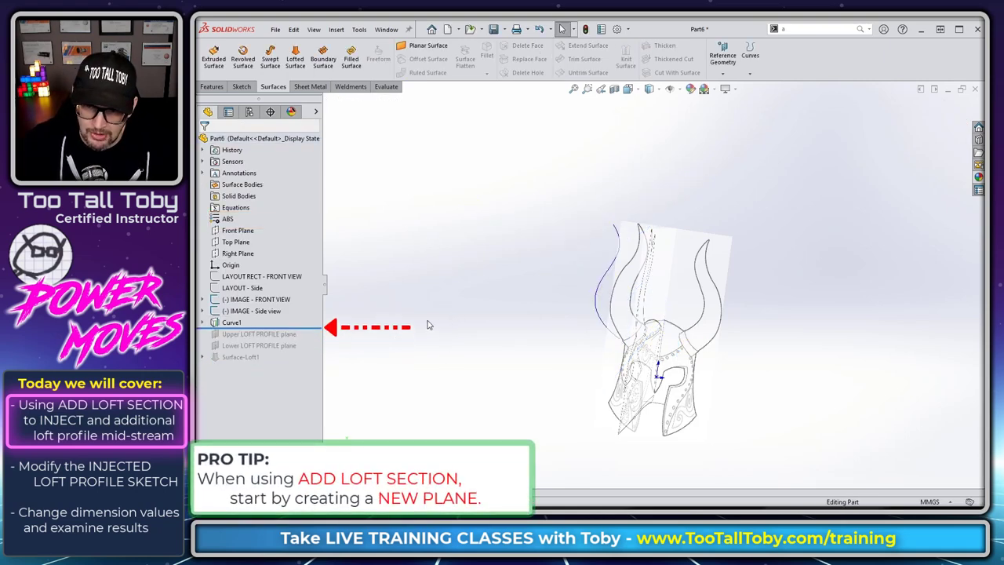
Place a single point on the projected Curve1 inside a new 3D sketch.
click(231, 322)
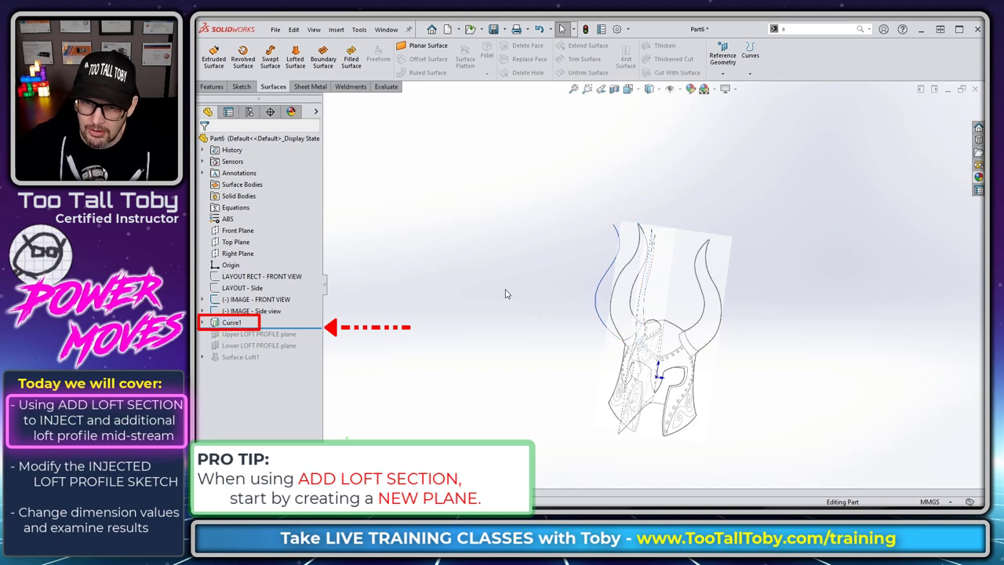
click(242, 87)
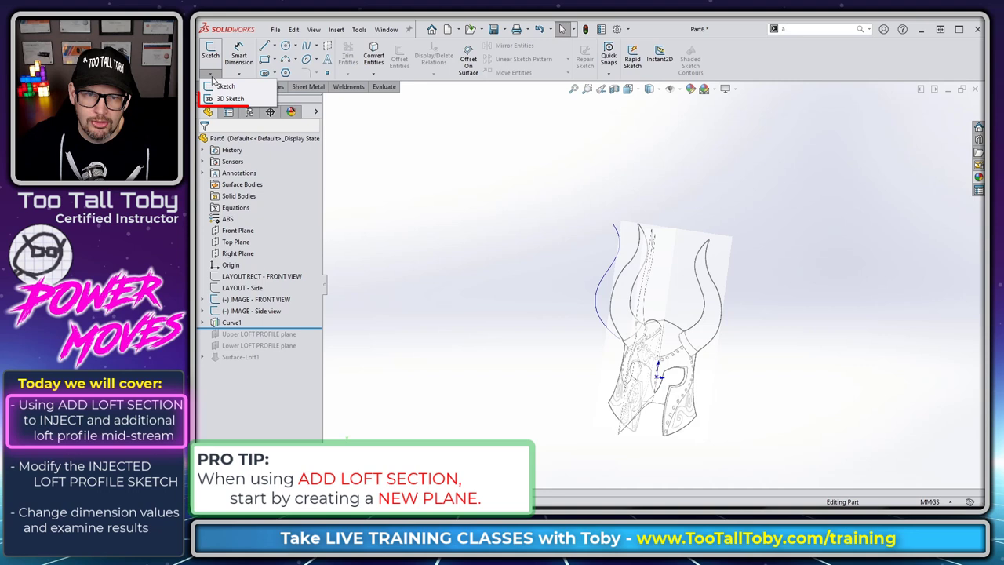
click(229, 98)
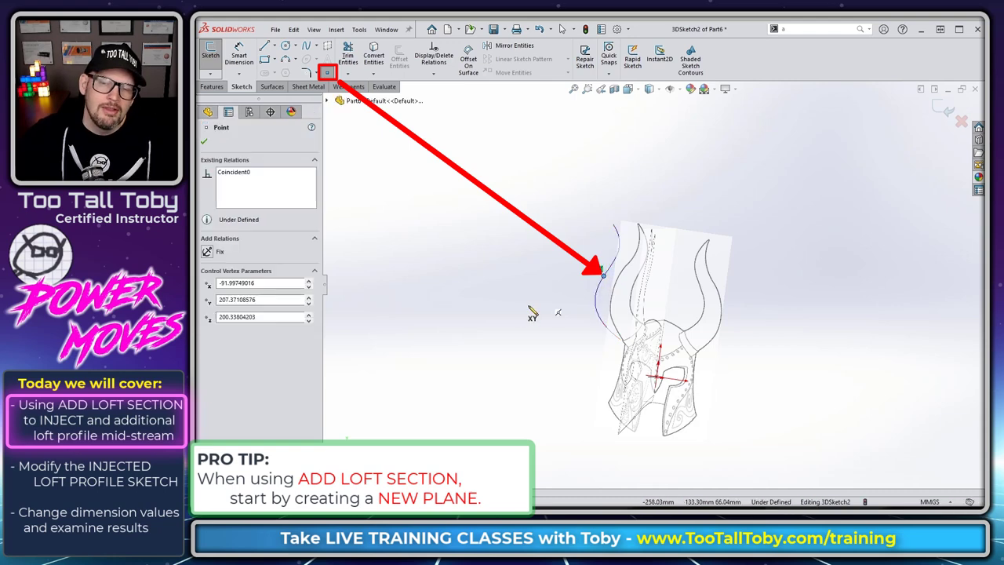
click(206, 111)
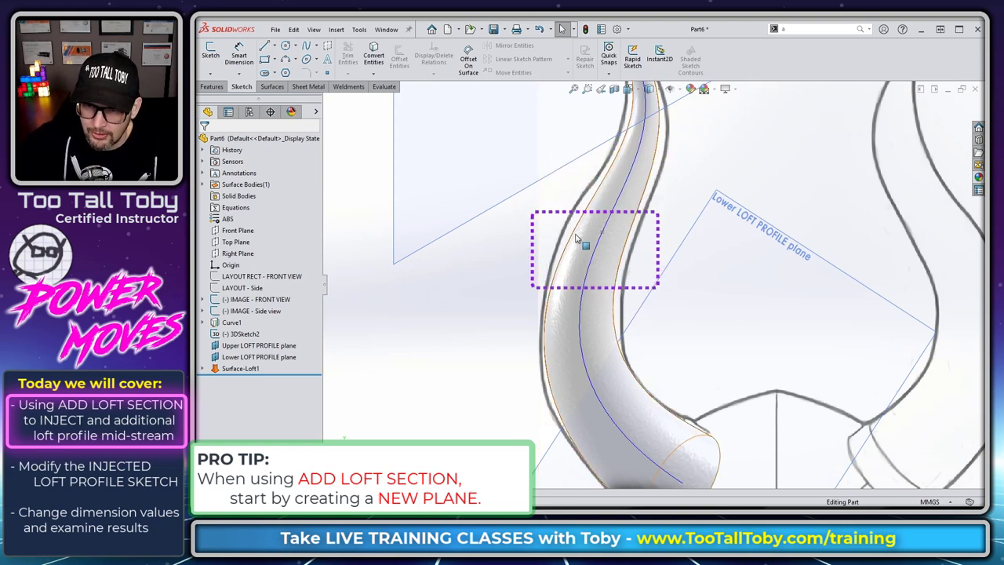
Dimension the 3DSketch2 point to a 195 height, then roll history back above the loft planes.
click(244, 334)
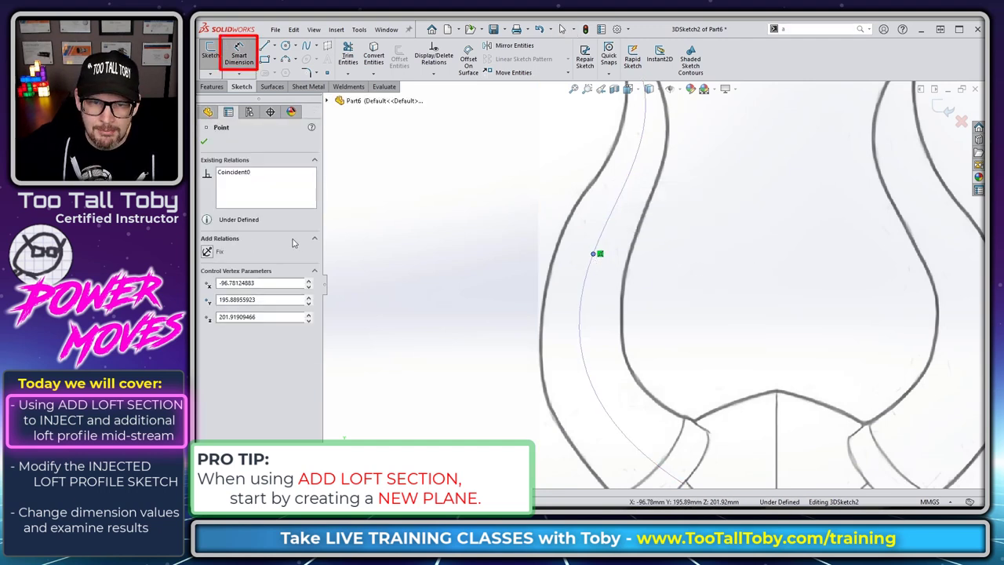
click(327, 101)
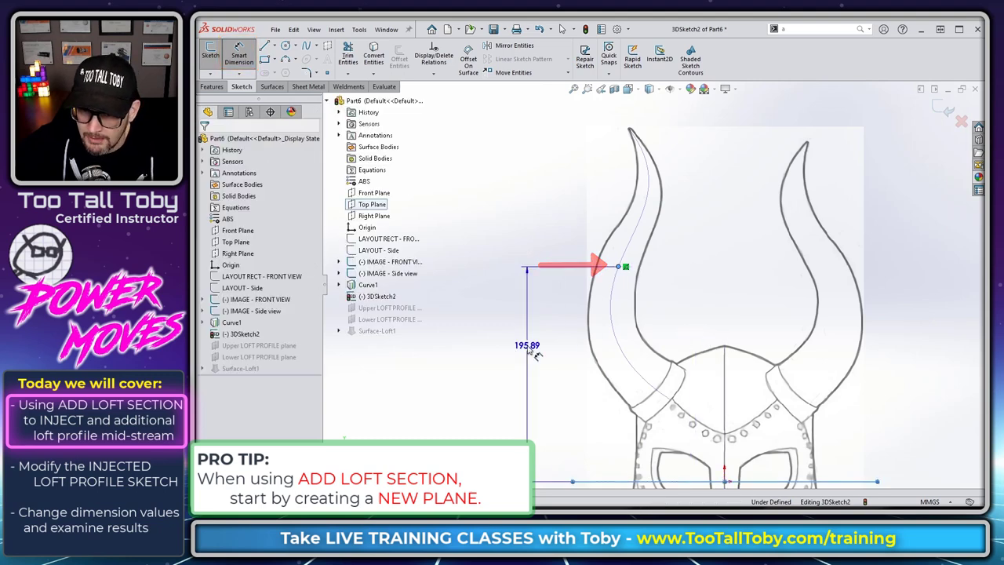
double_click(527, 346)
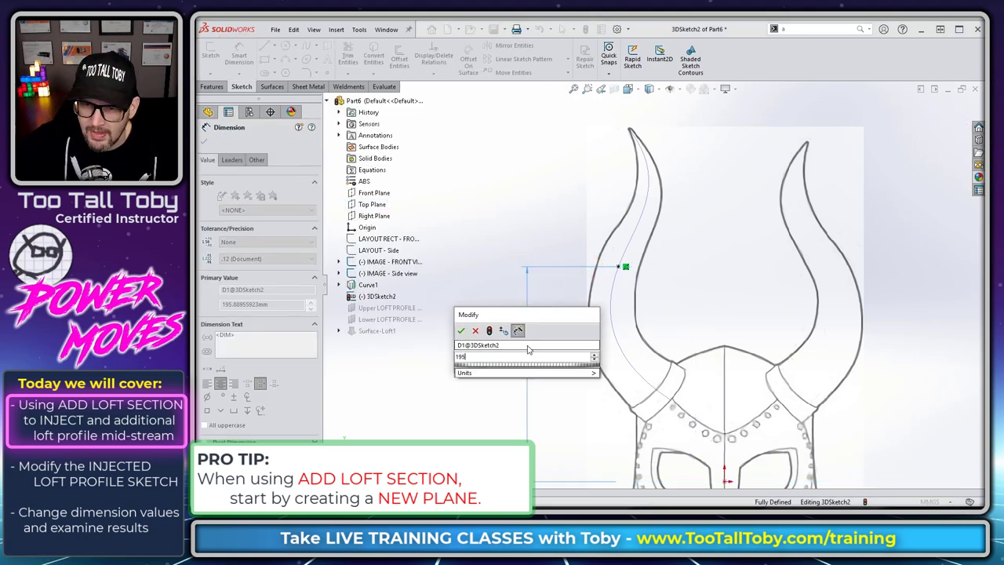
click(461, 331)
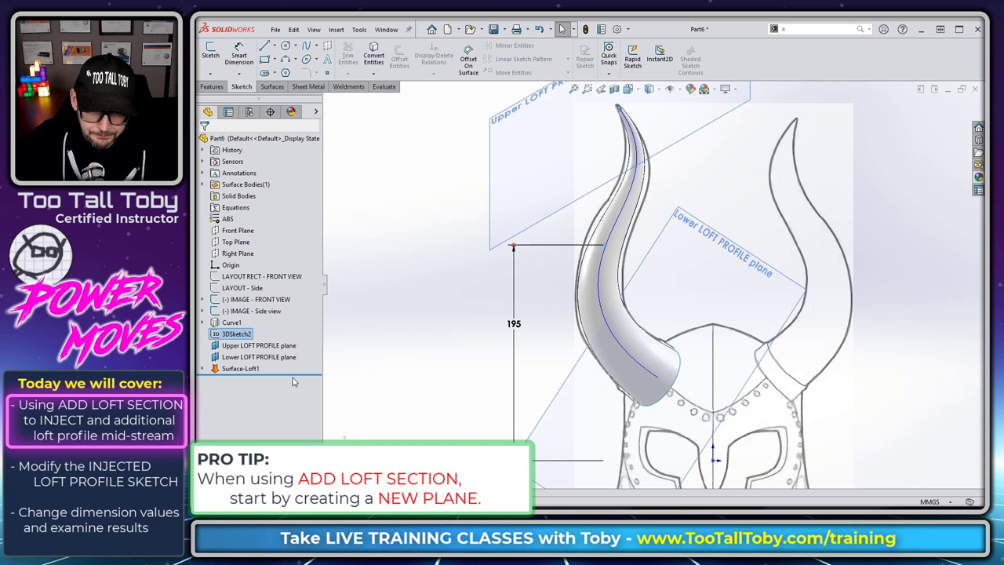
click(259, 345)
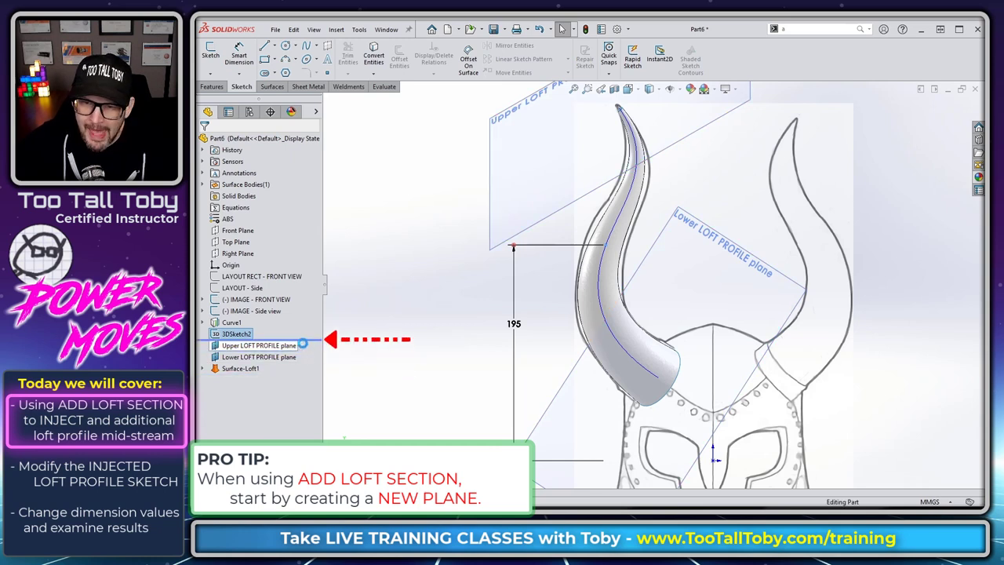
Create a plane perpendicular to Curve1 at the point, named INJECTED PLANE for LOFT.
right_click(259, 346)
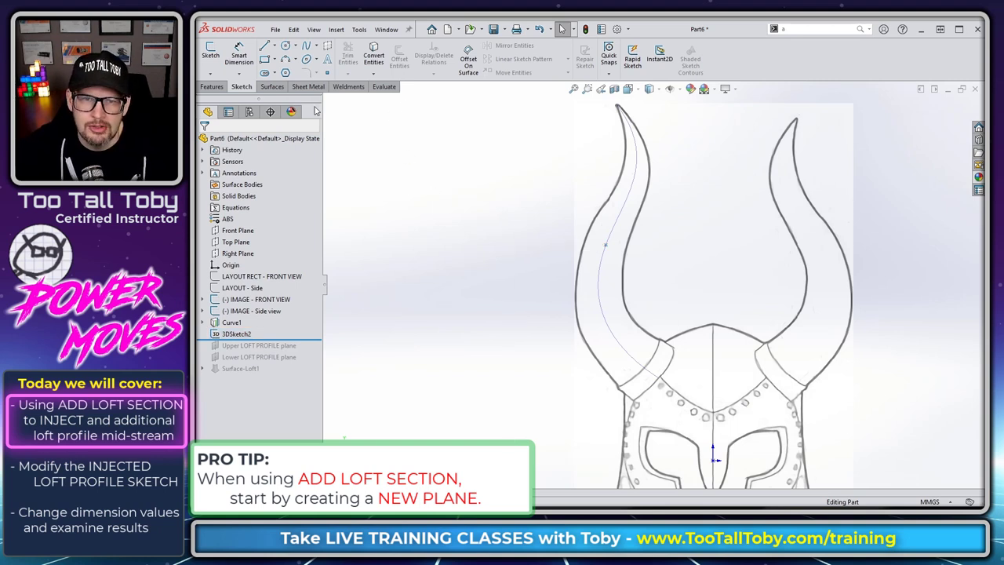
click(212, 86)
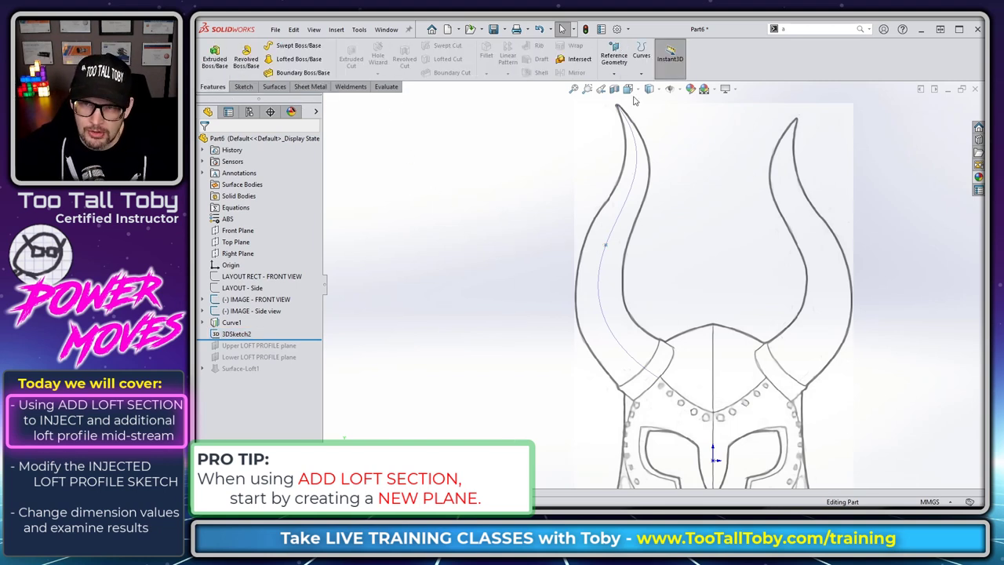
click(614, 56)
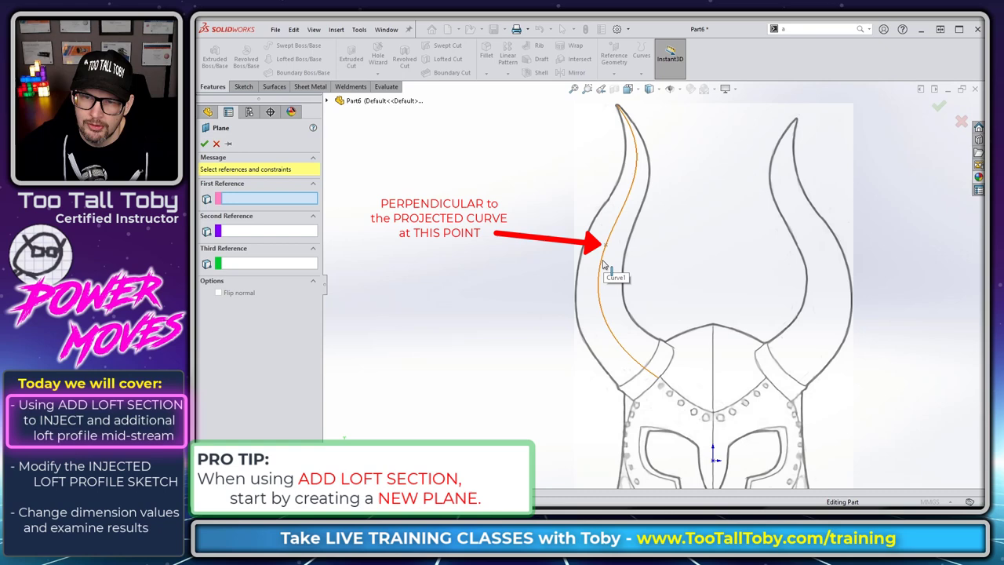
click(605, 247)
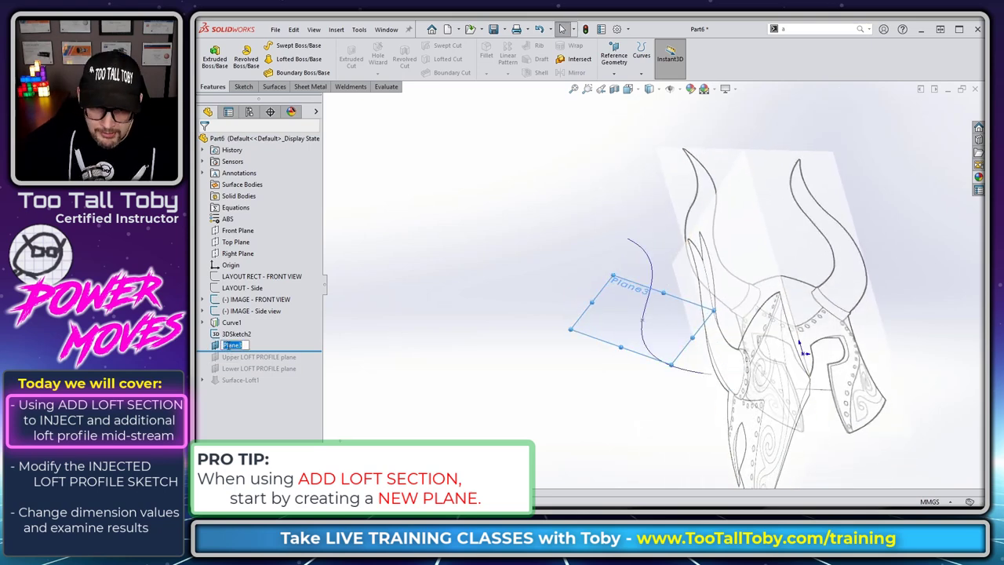
text(INJECTED PLANE for LOFT)
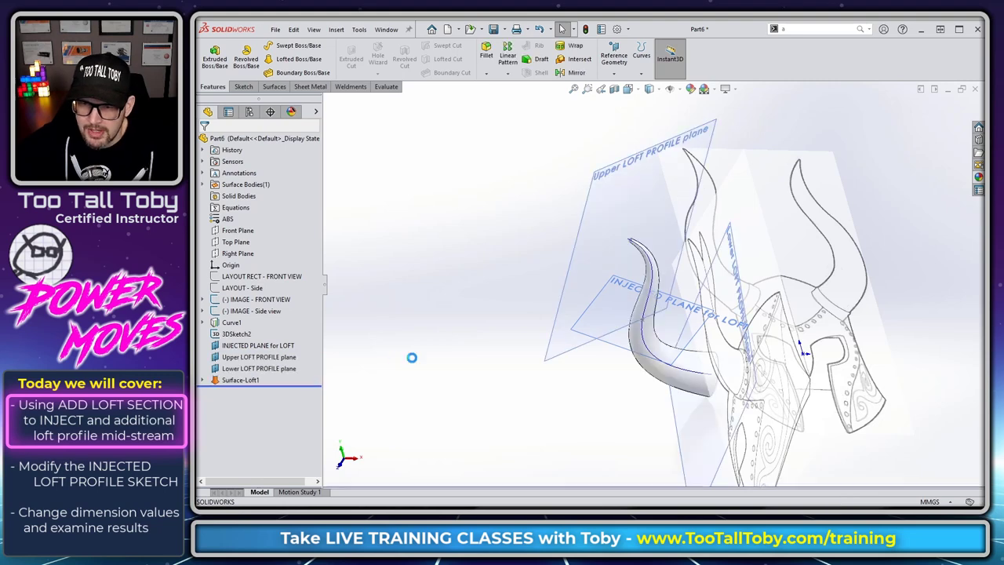
click(241, 380)
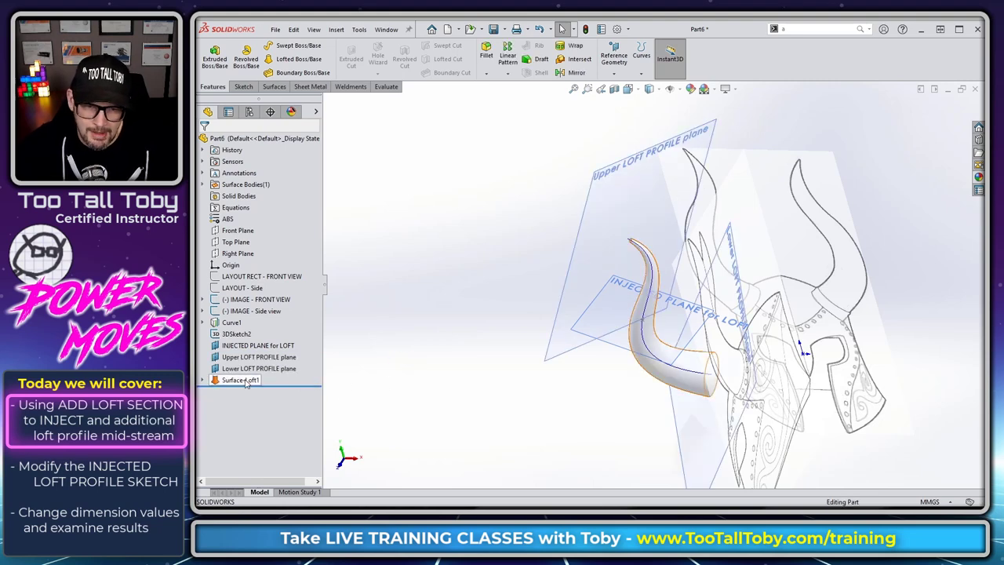
right_click(240, 380)
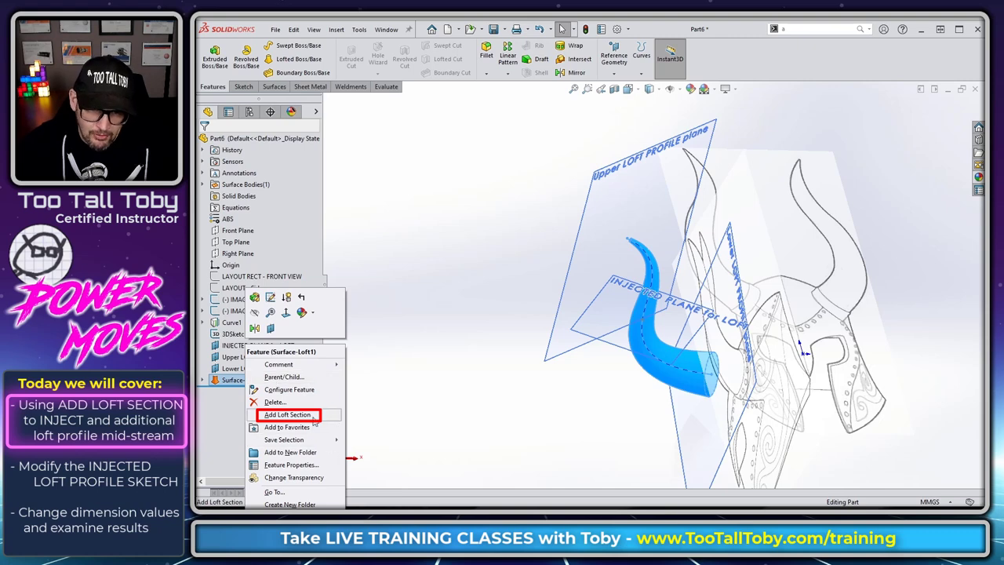
click(288, 414)
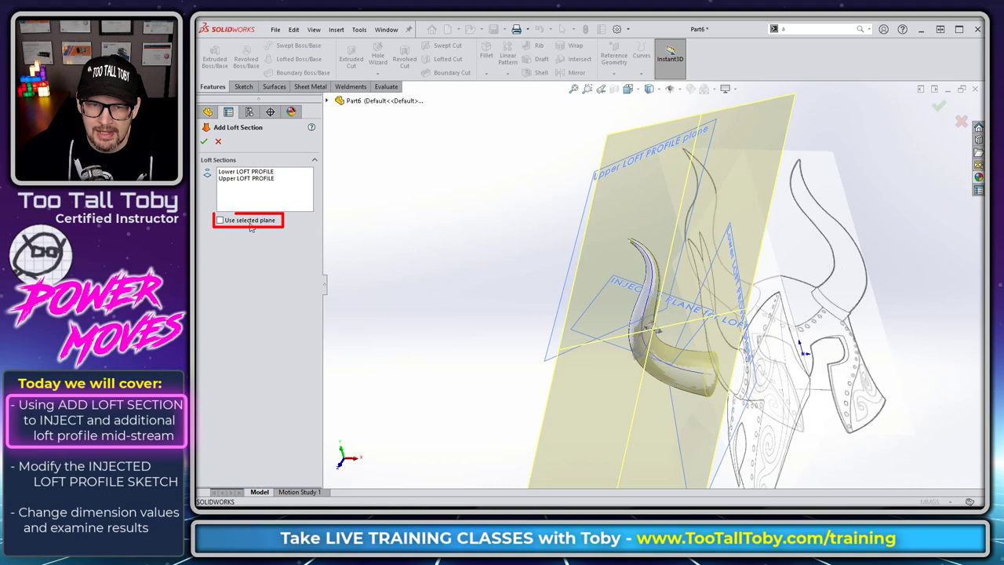
click(221, 220)
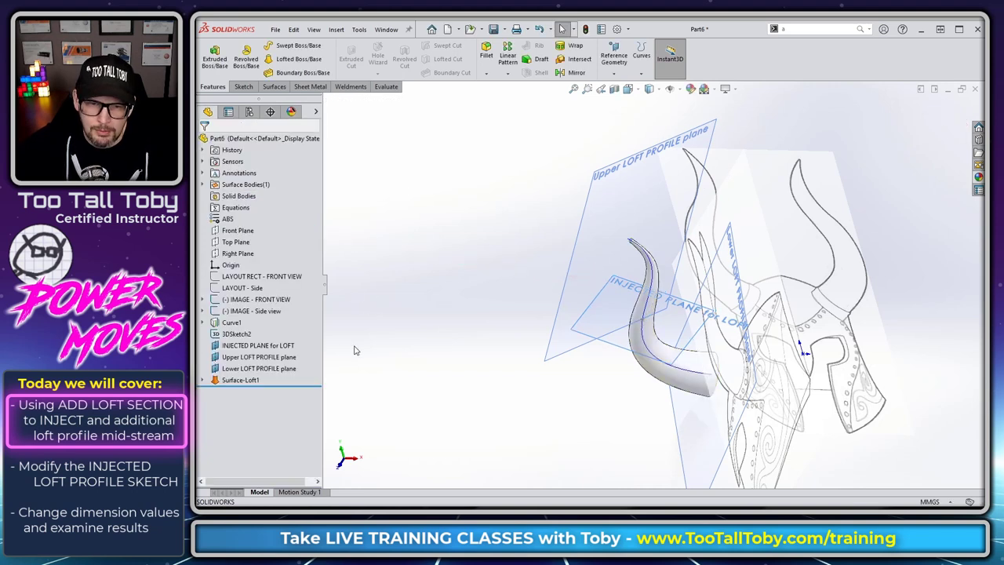
Select INJECTED PLANE for LOFT as the plane for the new mid-horn loft section.
click(202, 380)
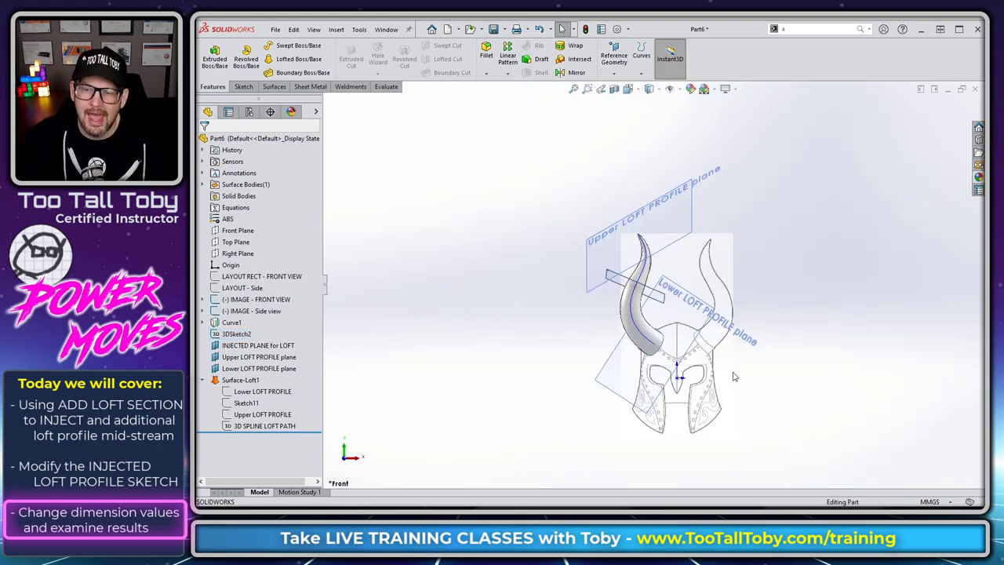
click(240, 380)
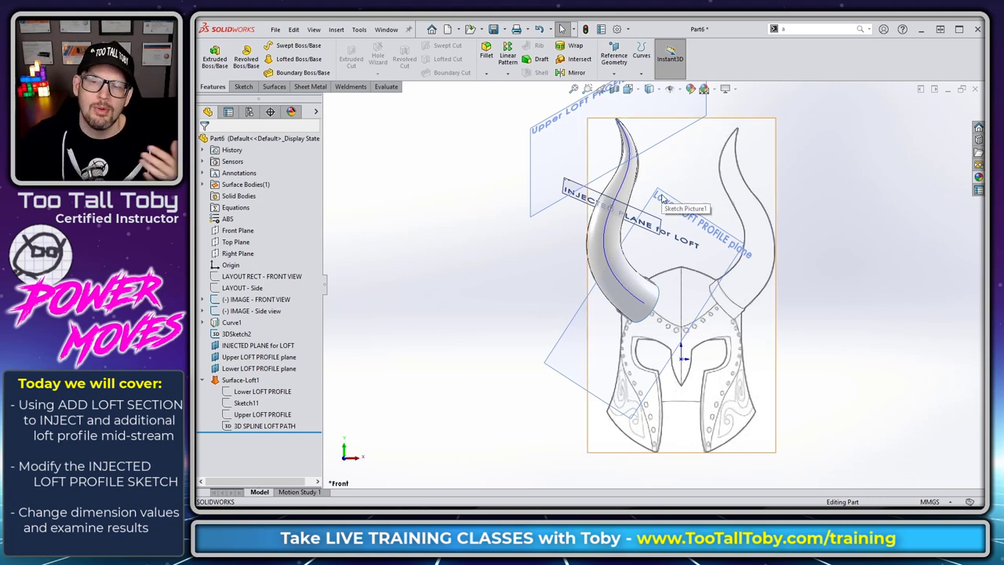
mouse_move(517, 269)
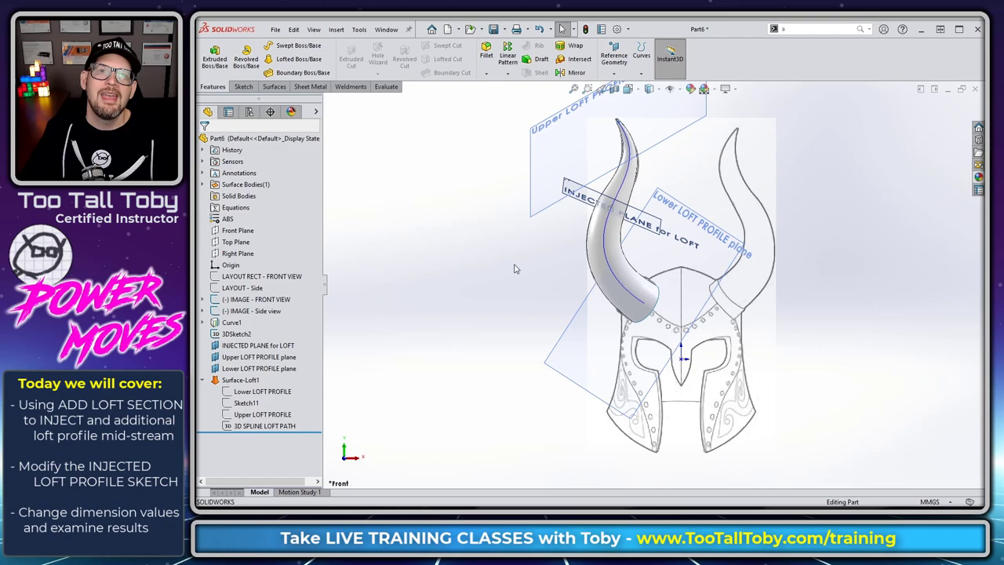